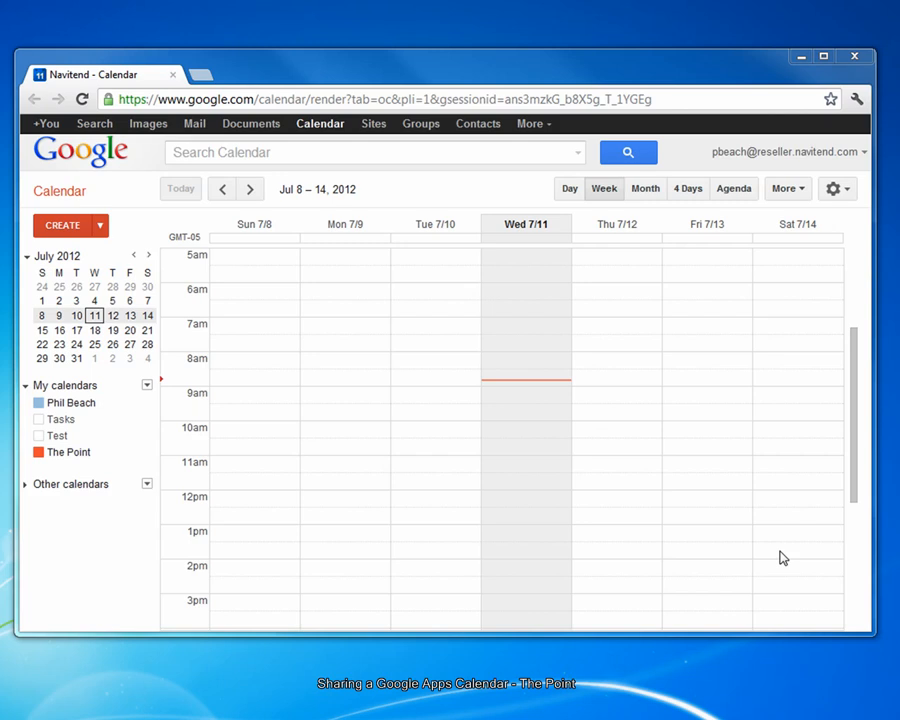
mouse_move(769, 558)
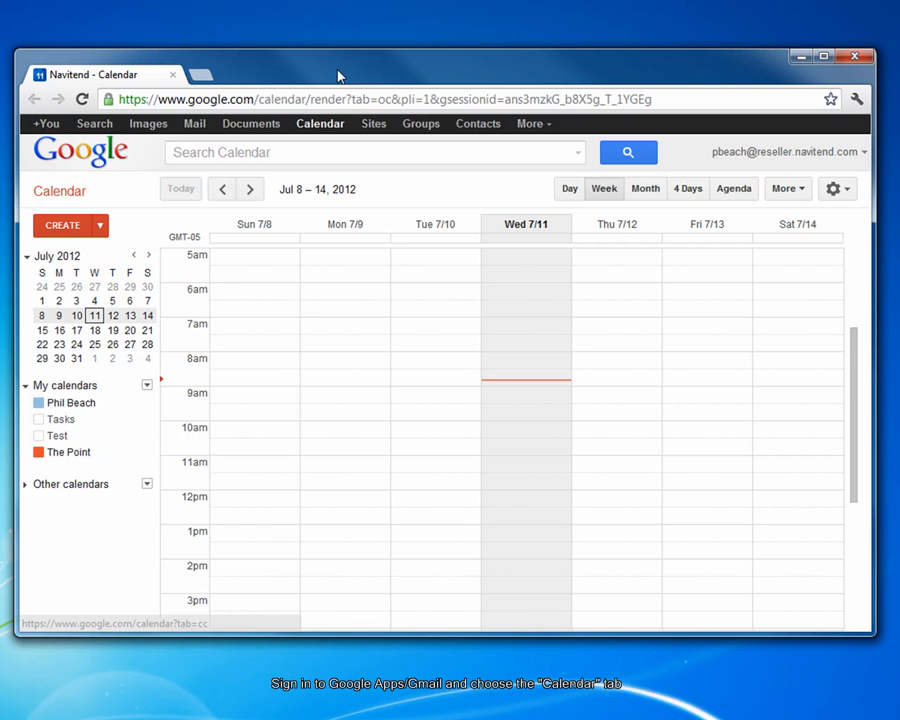
mouse_move(227, 273)
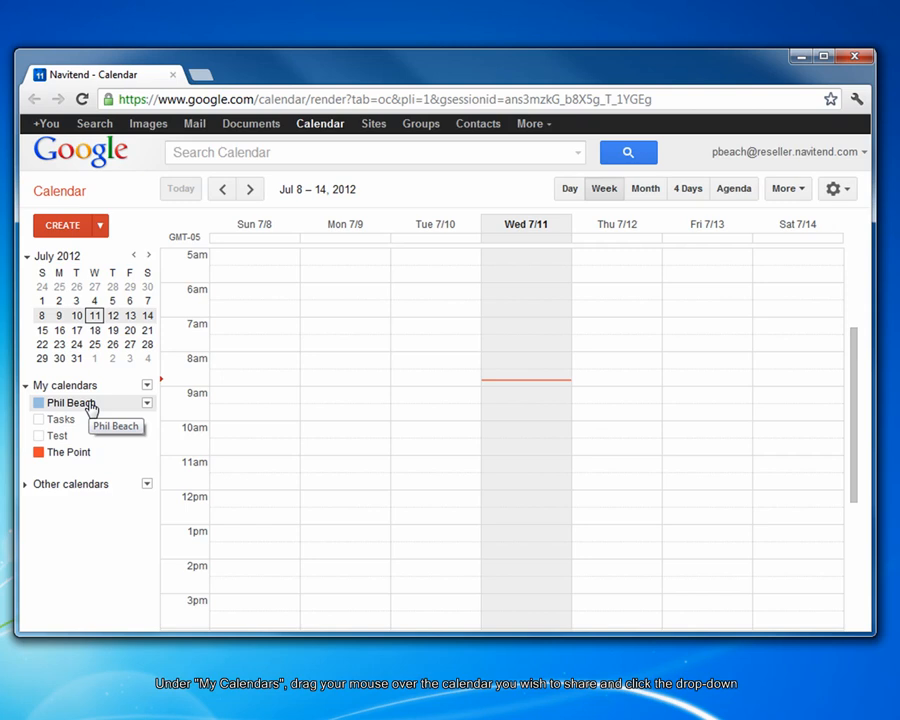
mouse_move(88, 458)
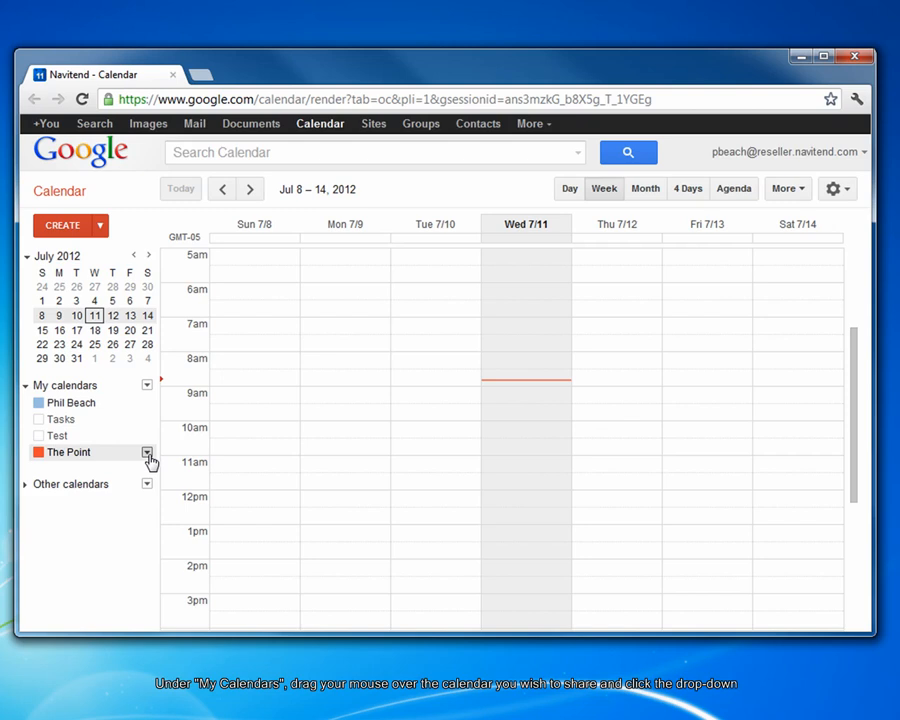
Step: Open Calendar settings from The Point calendar's drop-down menu
click(147, 452)
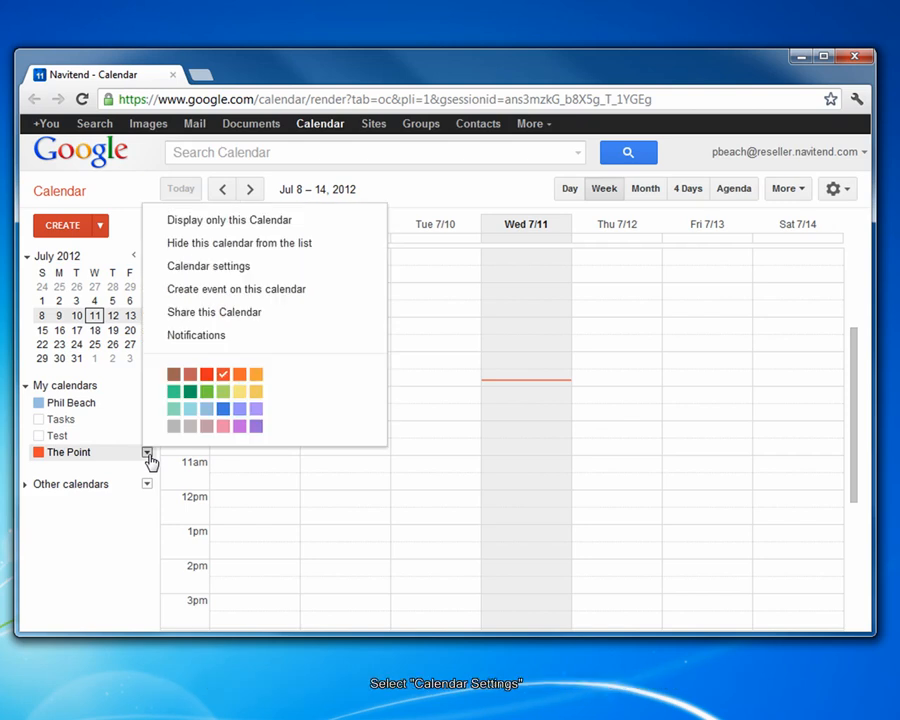
mouse_move(214, 312)
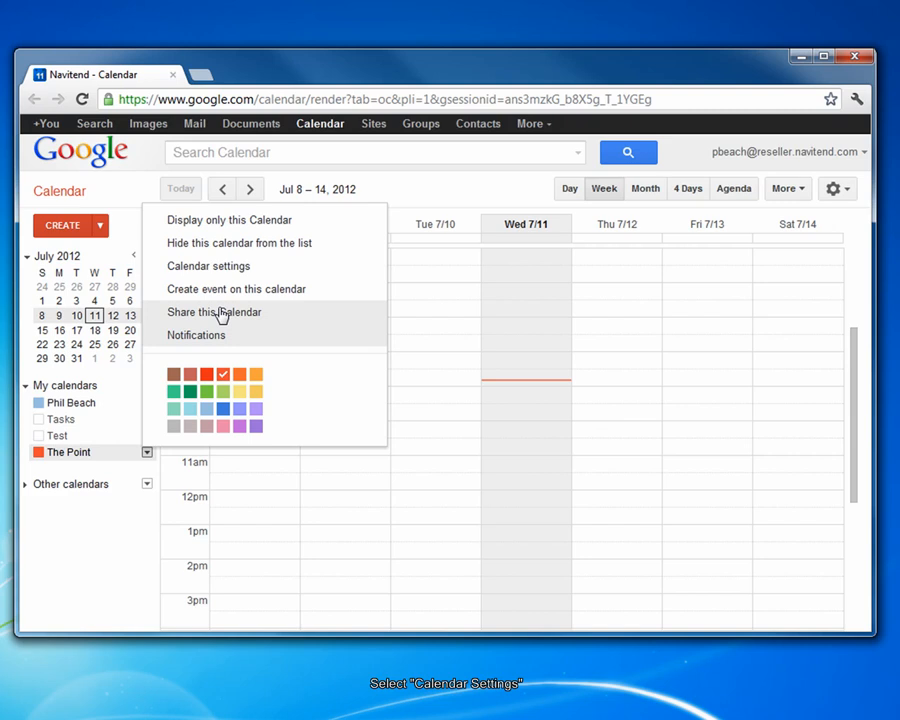
mouse_move(208, 266)
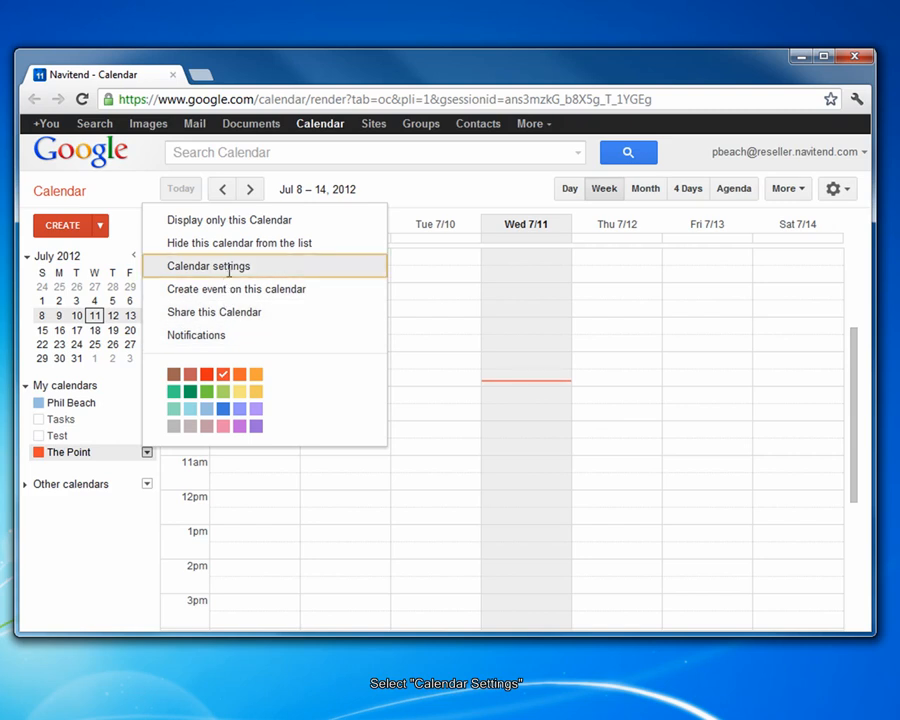
click(207, 266)
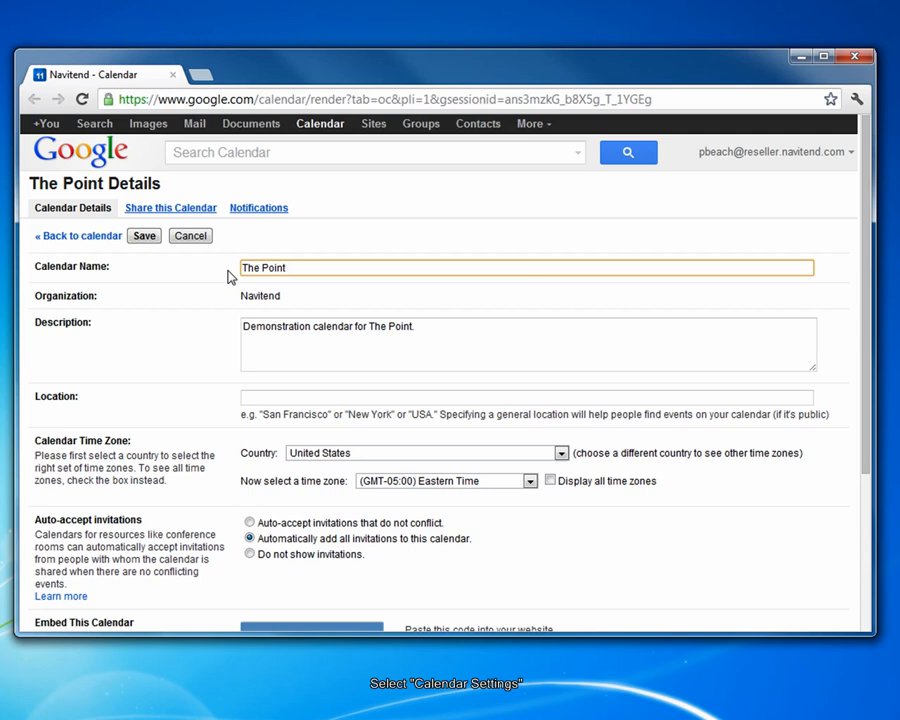
mouse_move(219, 273)
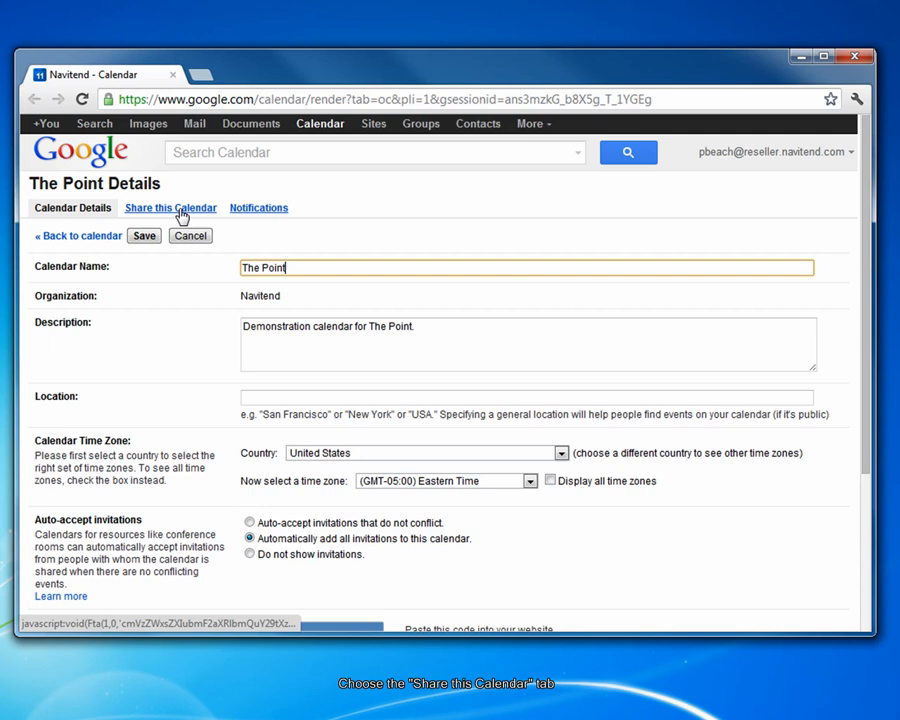
Step: On The Point's Share this Calendar tab, enable sharing with the Navitend organization
click(170, 207)
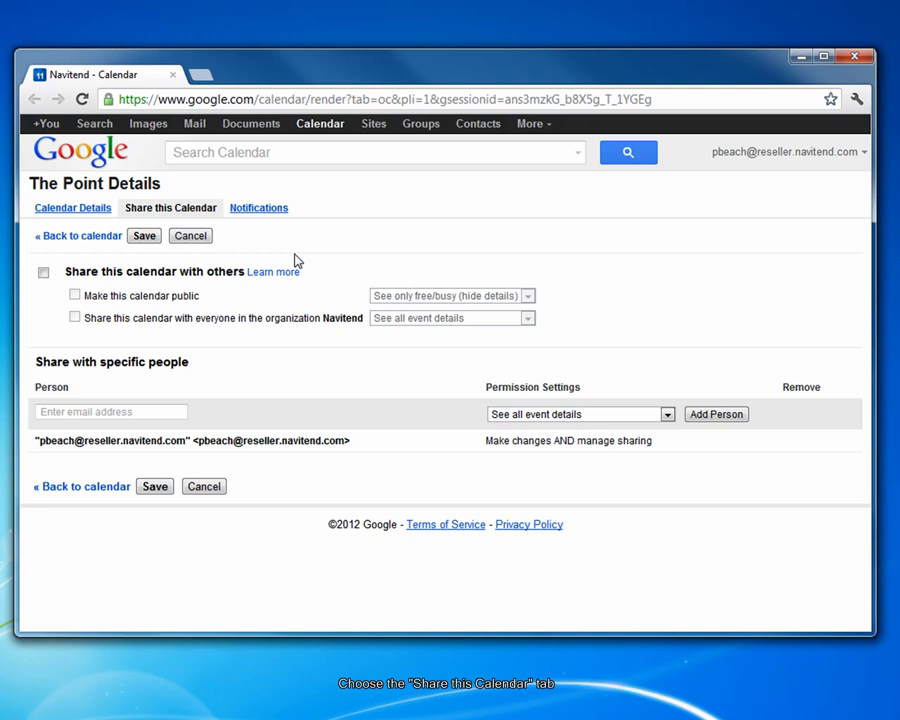
click(43, 272)
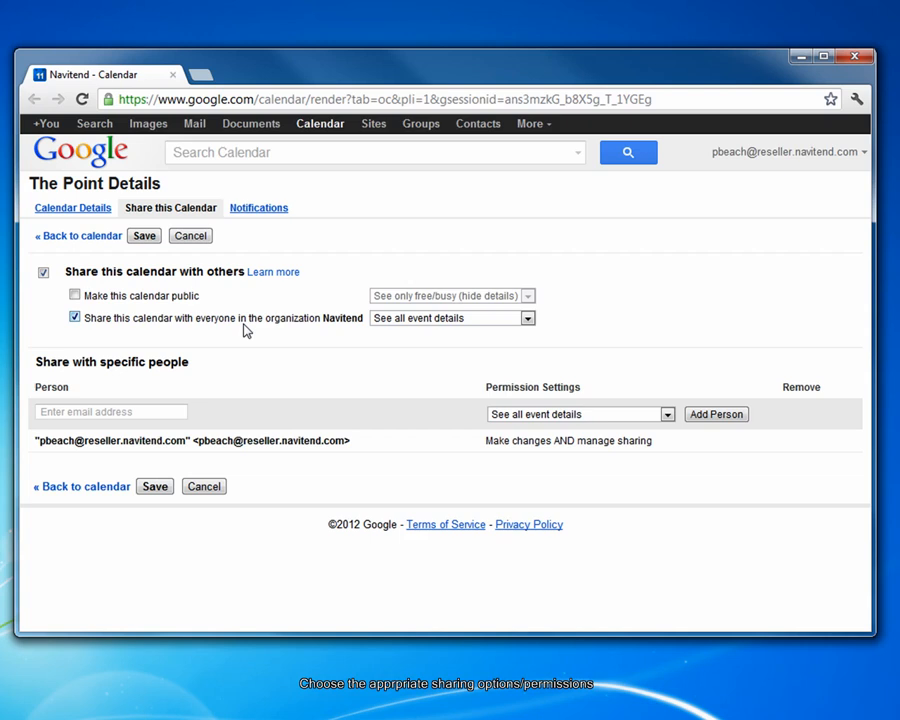
mouse_move(252, 328)
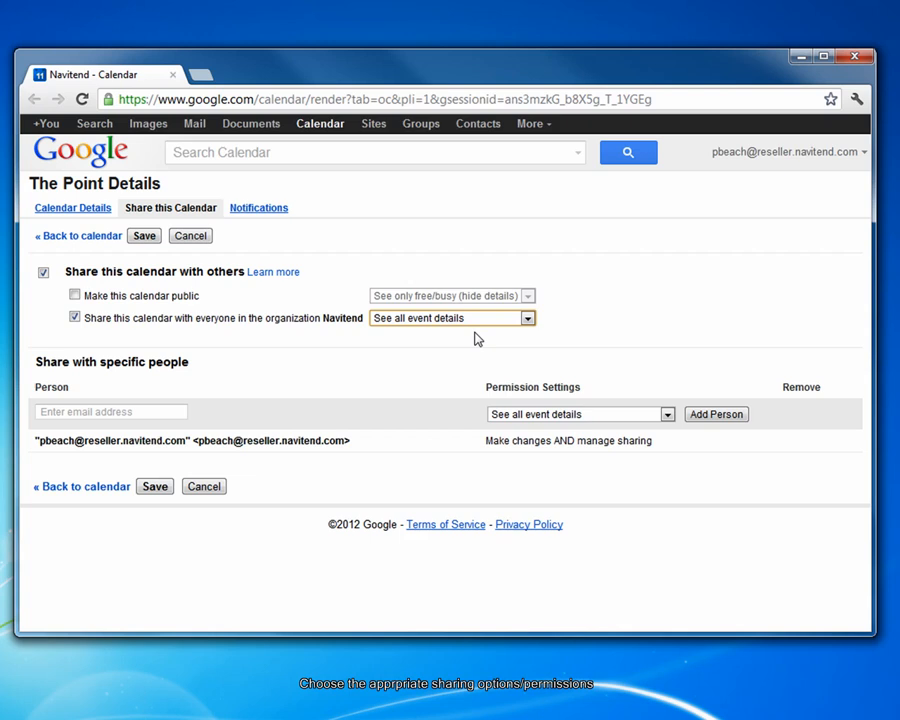
Step: Set Navitend's permission to See only free/busy (hide details)
click(451, 317)
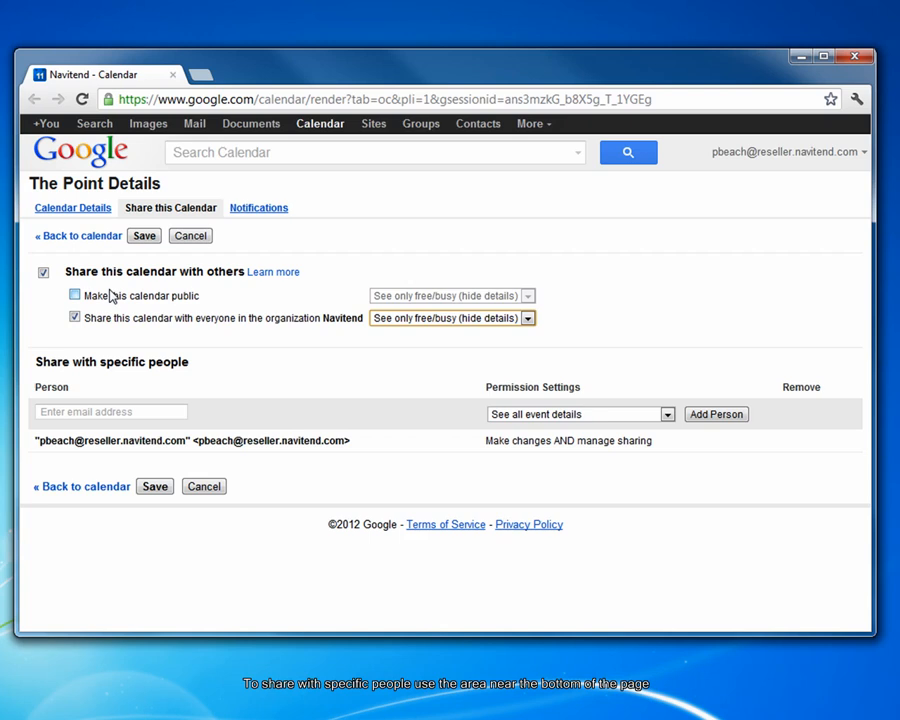
click(43, 272)
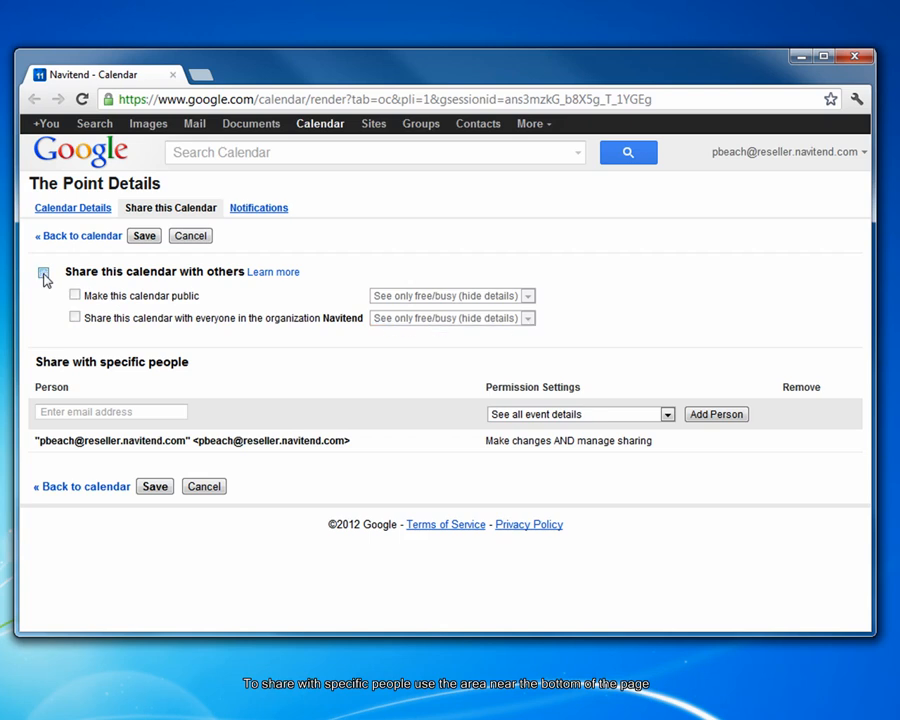
click(110, 411)
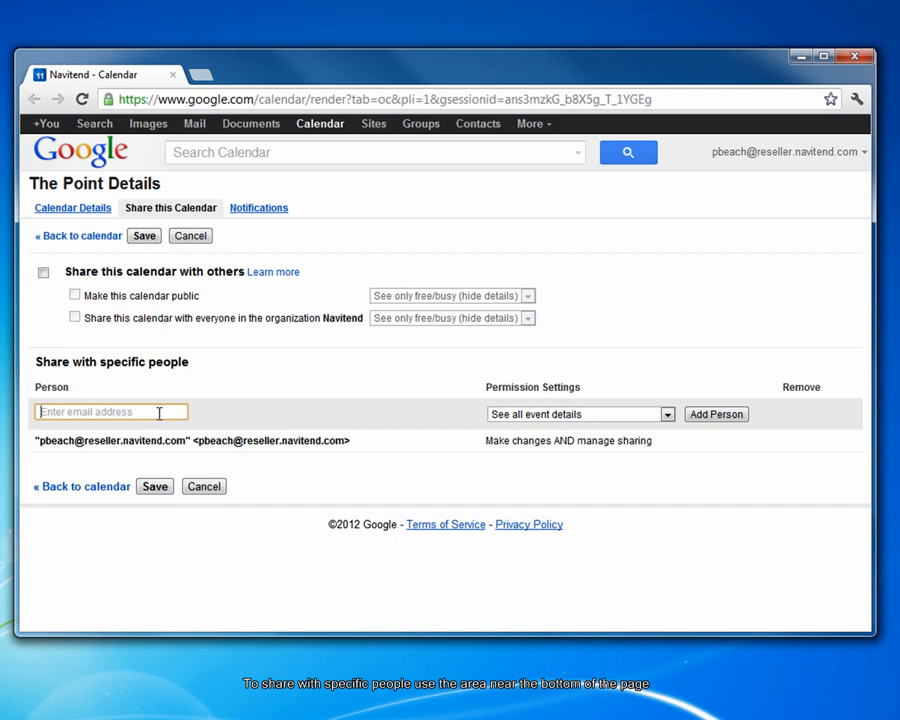
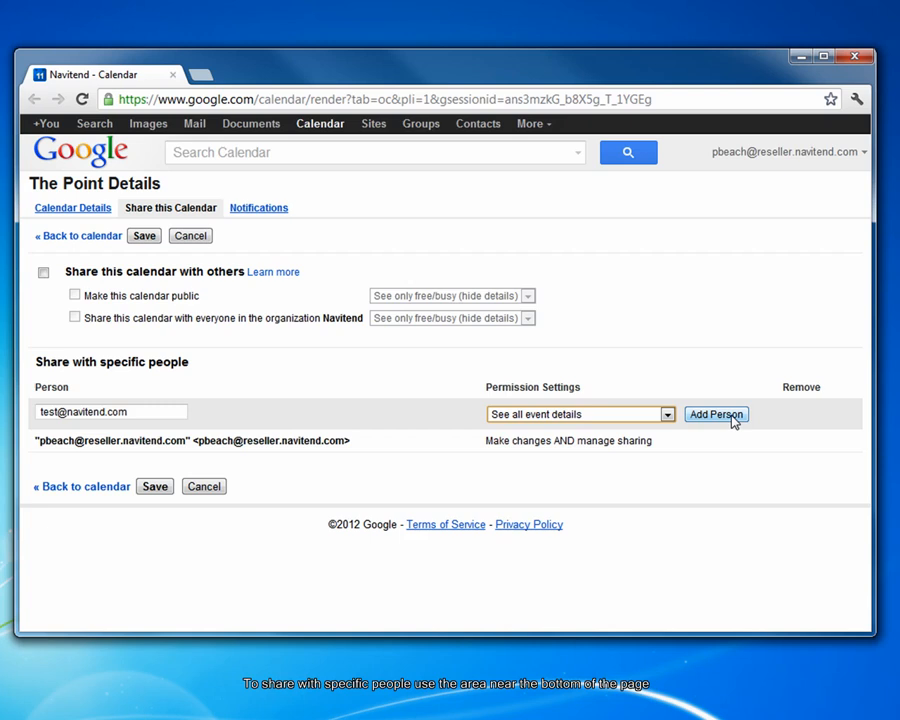
click(716, 414)
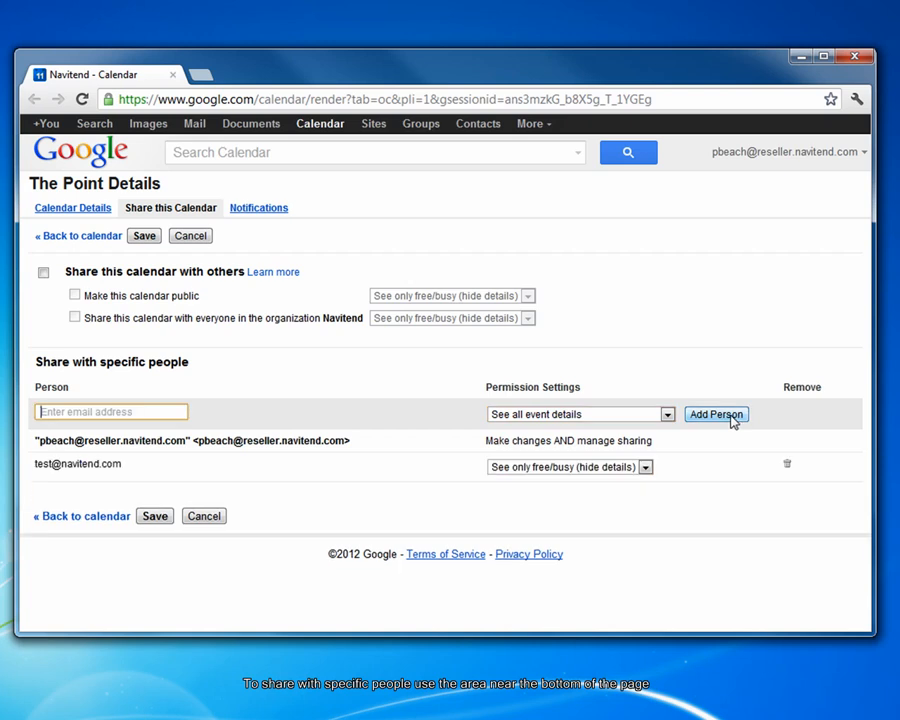
mouse_move(620, 413)
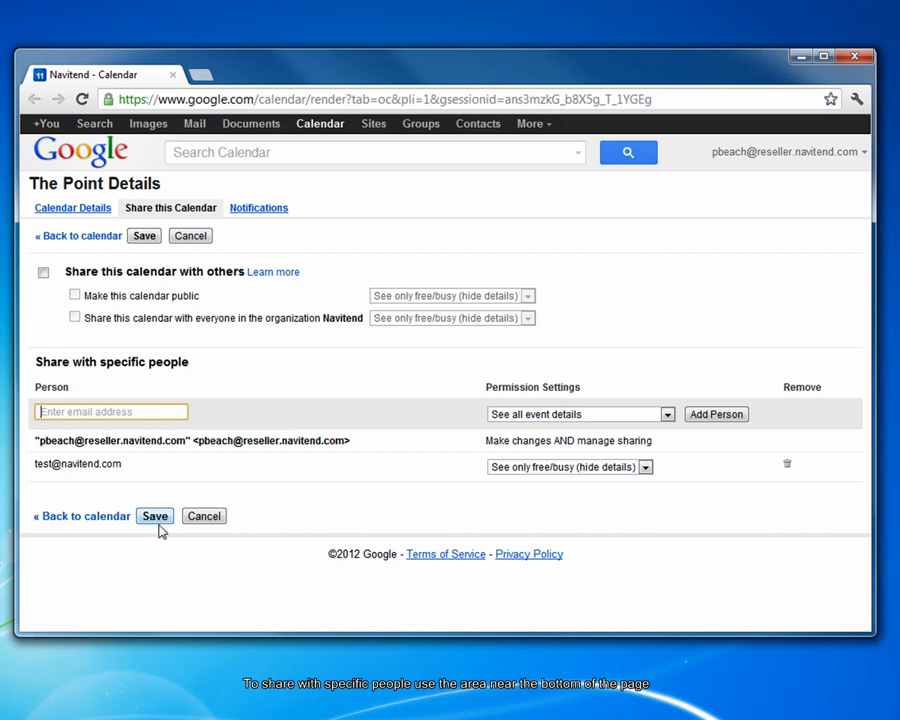
Step: Save the sharing settings and invite the test address to Google Calendar
click(154, 515)
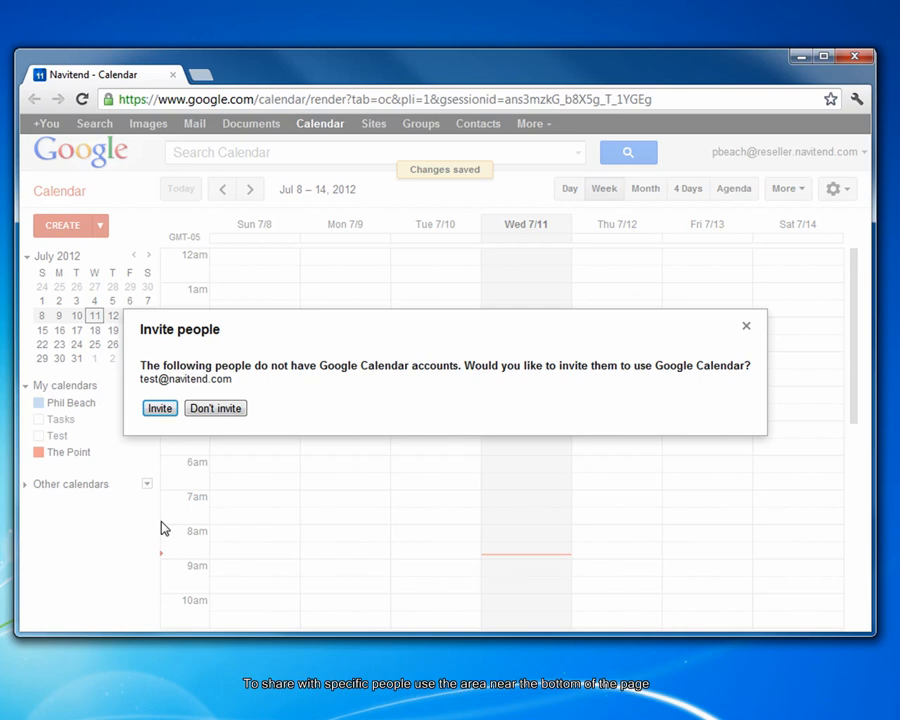
mouse_move(365, 437)
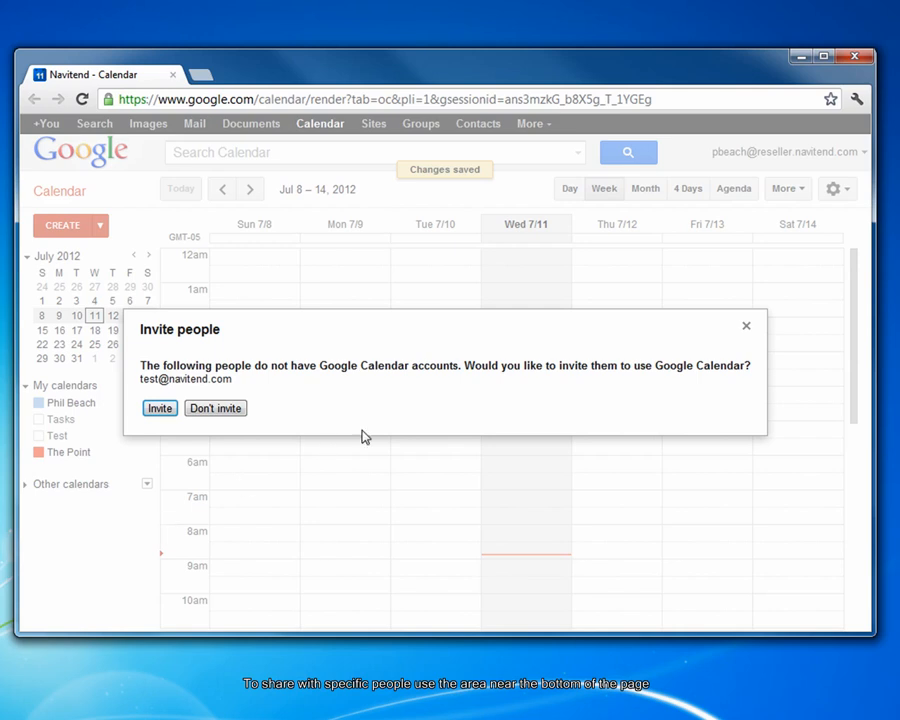
mouse_move(353, 429)
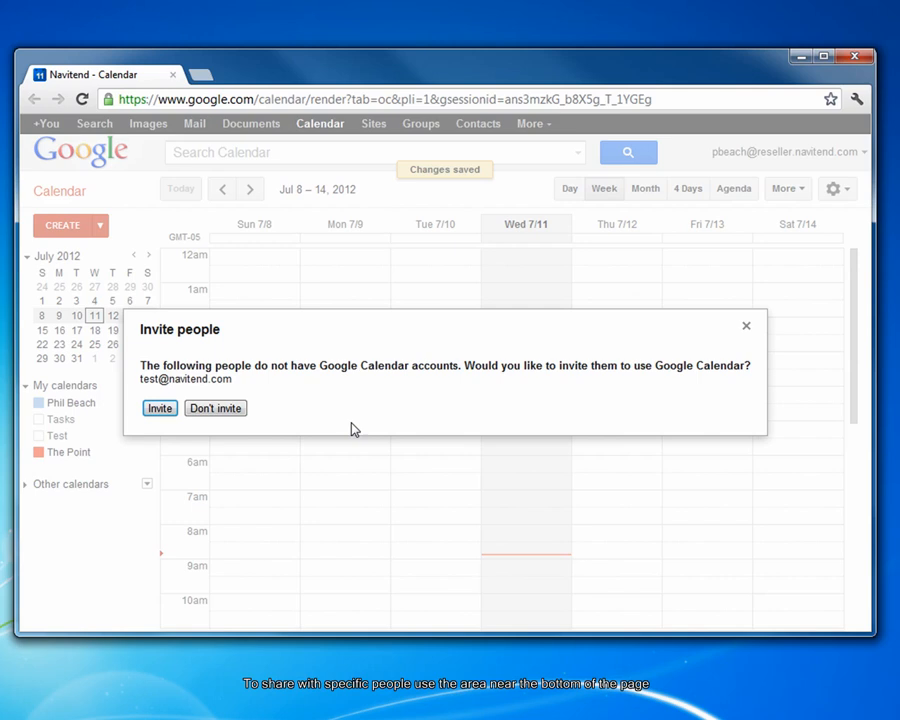
mouse_move(514, 404)
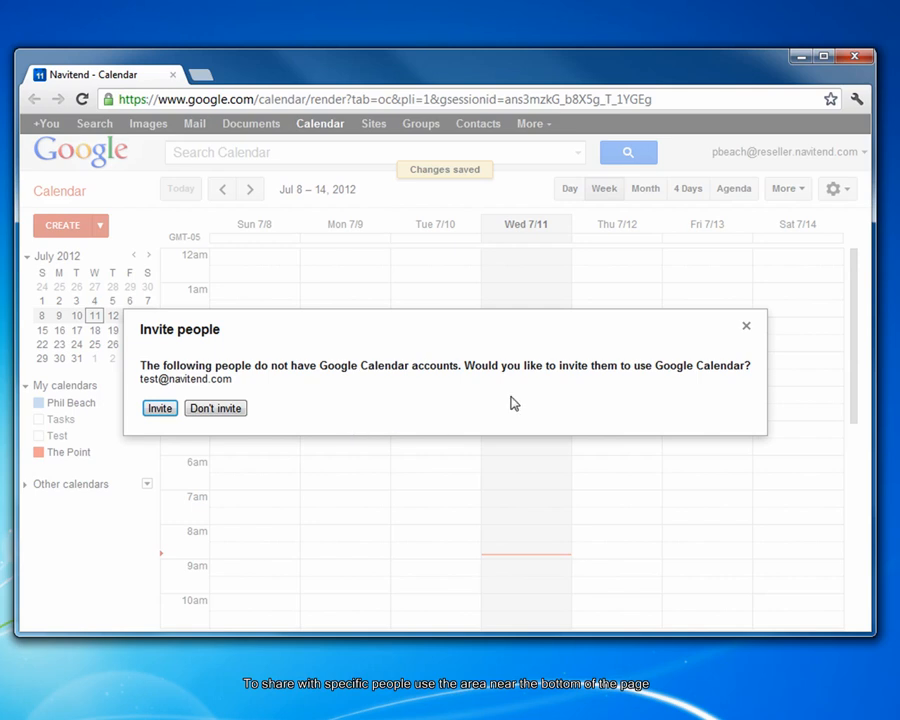
mouse_move(160, 418)
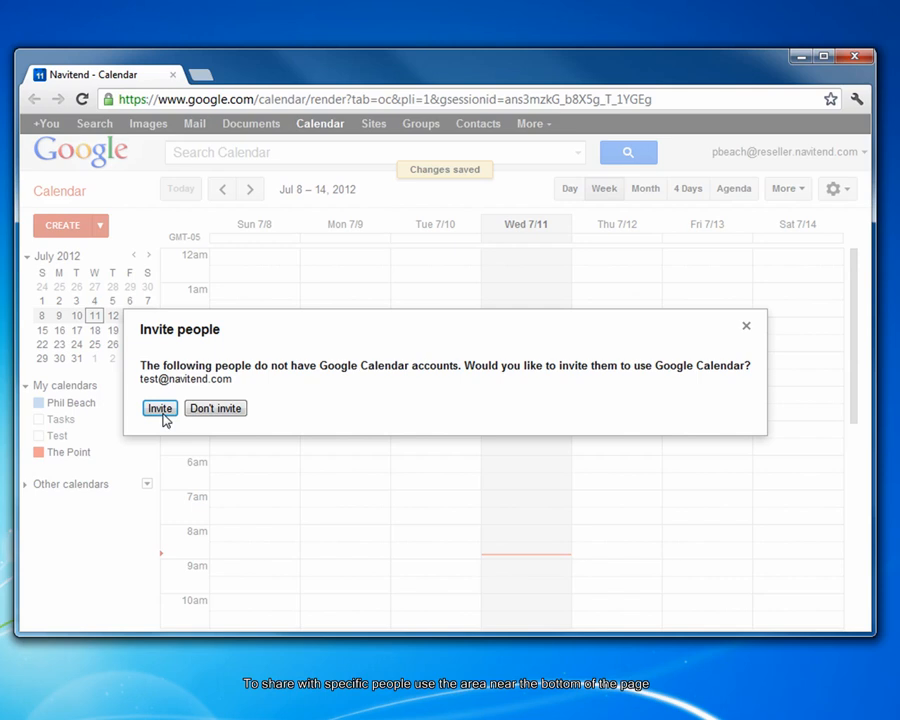
click(159, 408)
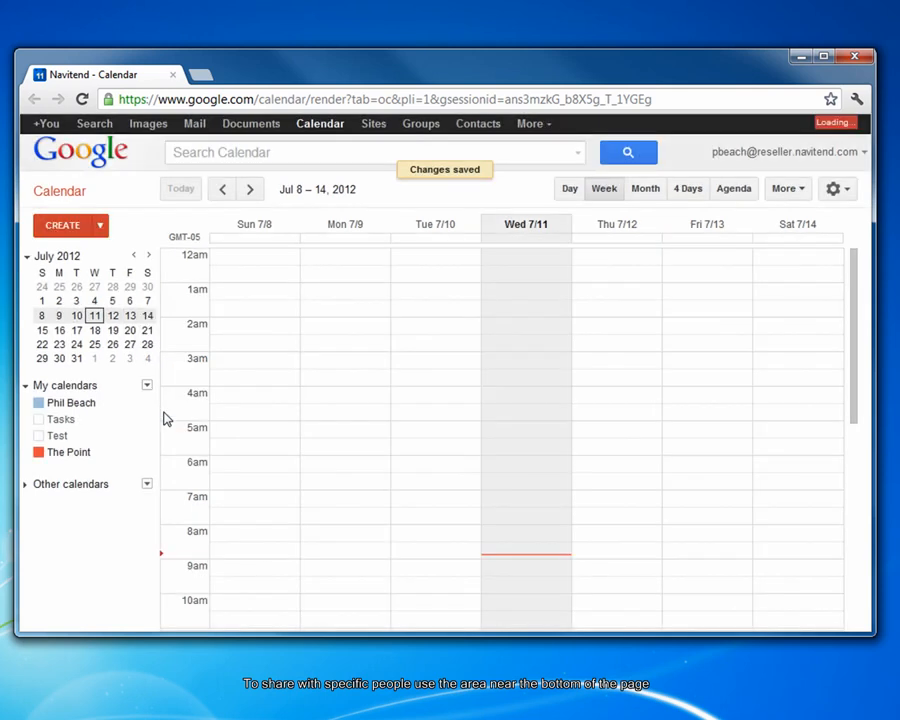